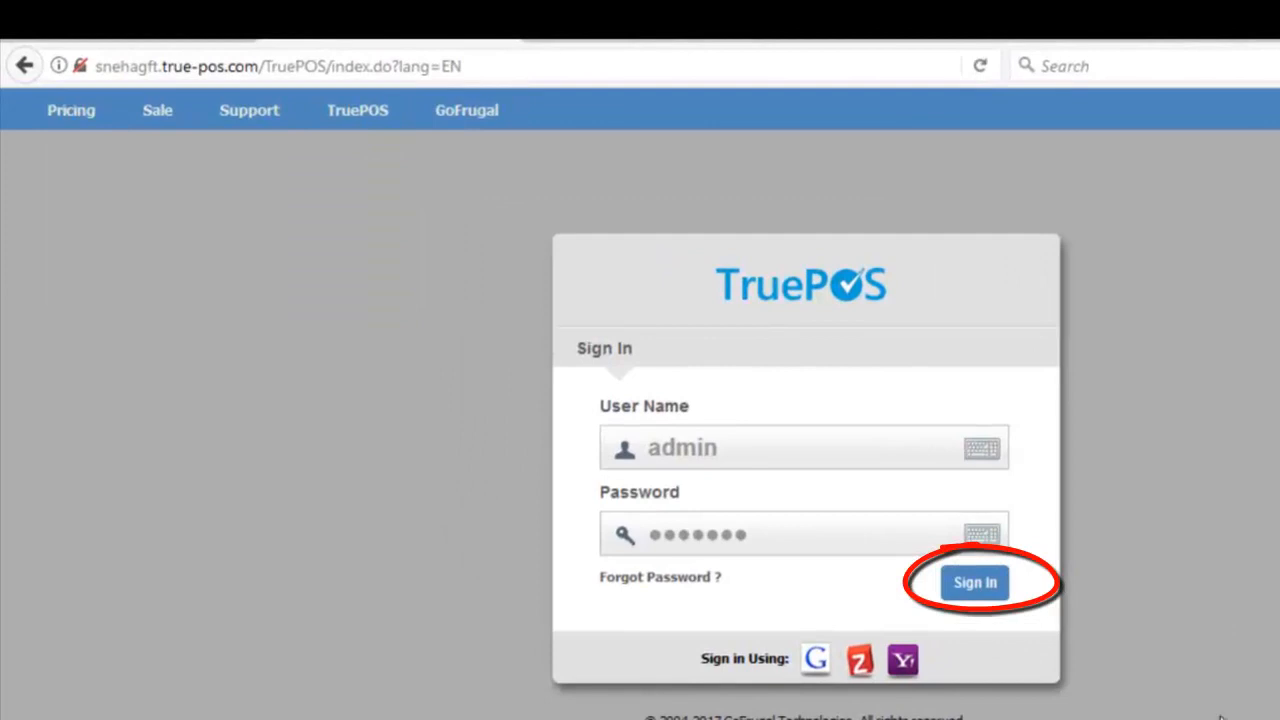
- Sign in to the TruePOS store account
left_click(975, 581)
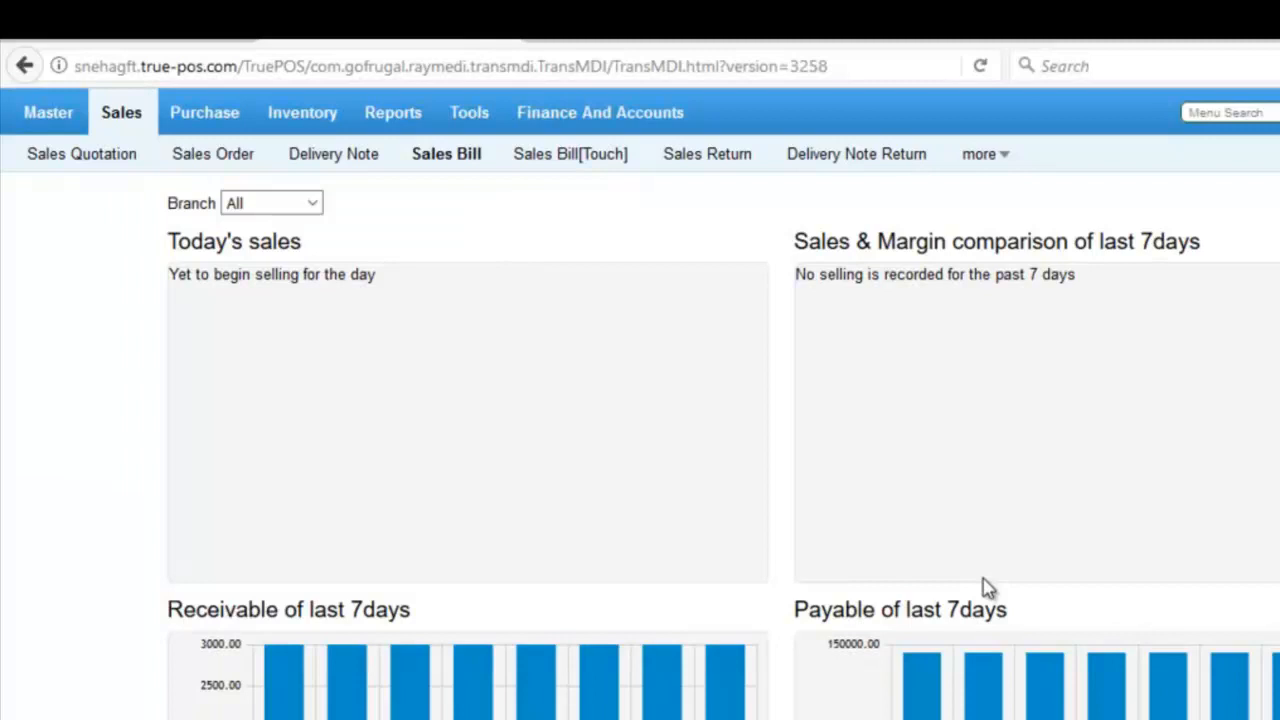
mouse_move(977, 619)
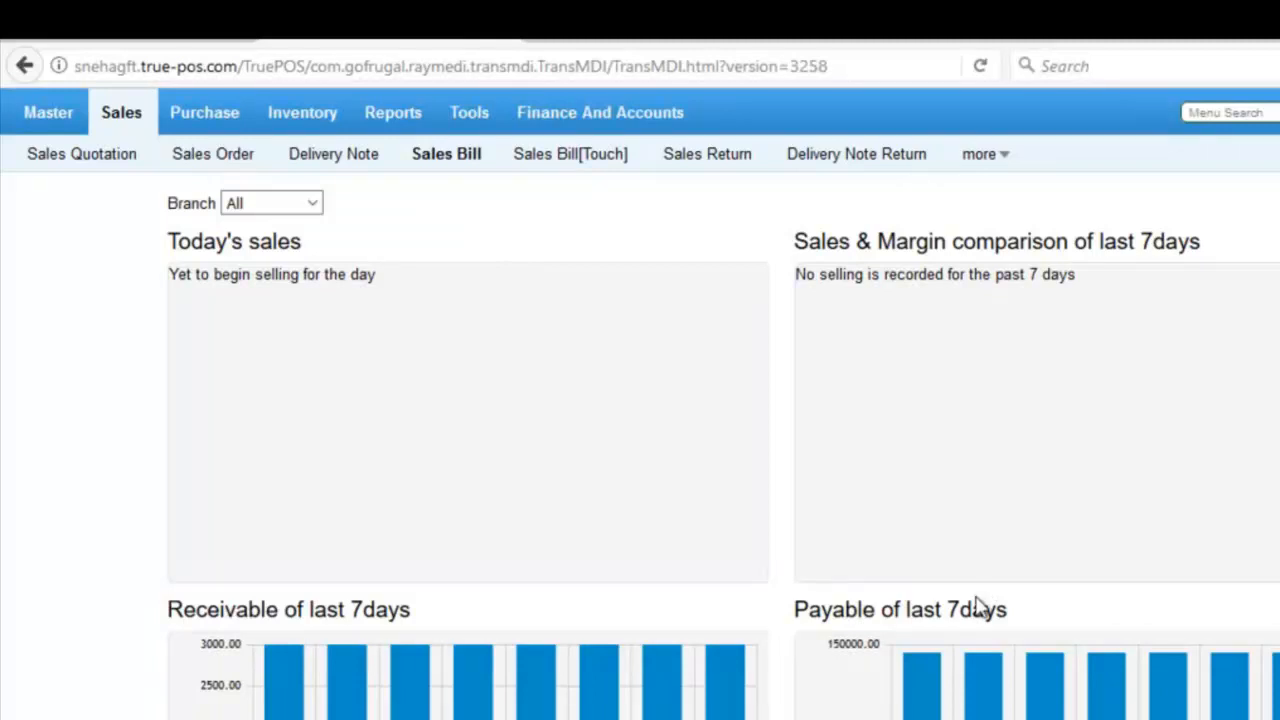
- Go to Master > Item > Kit Mapping to list the existing kits
left_click(47, 112)
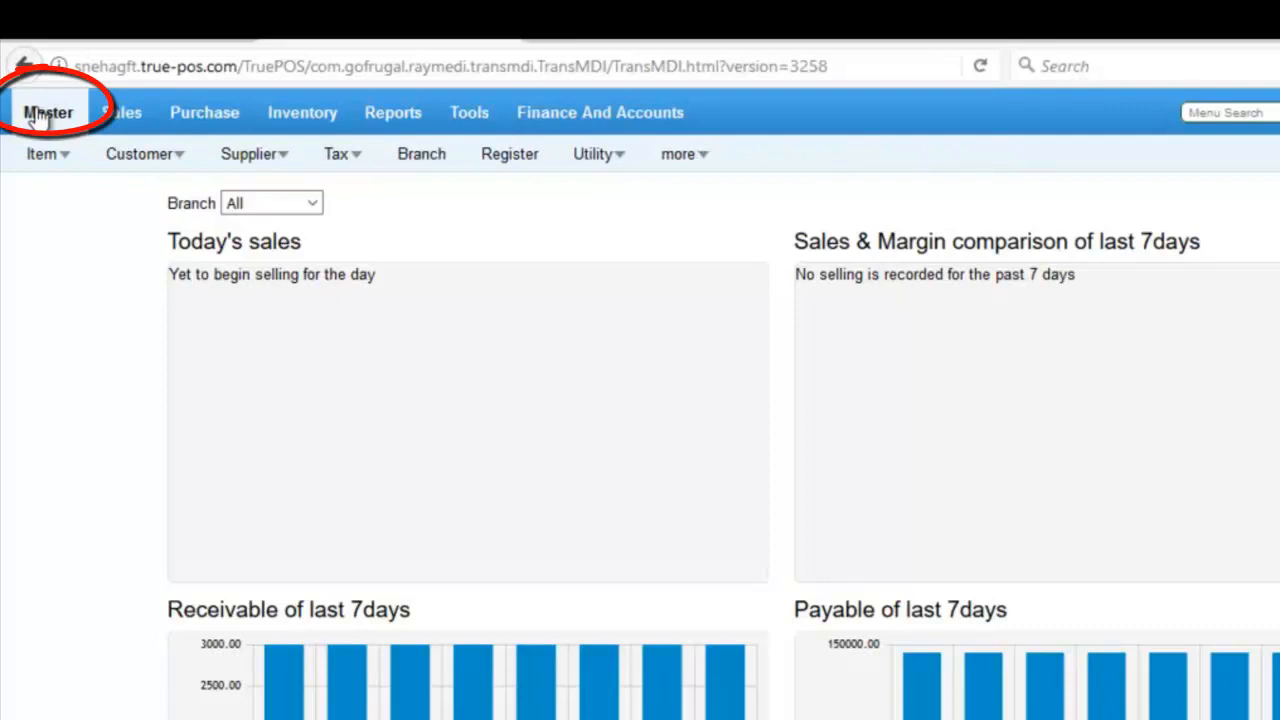
left_click(41, 153)
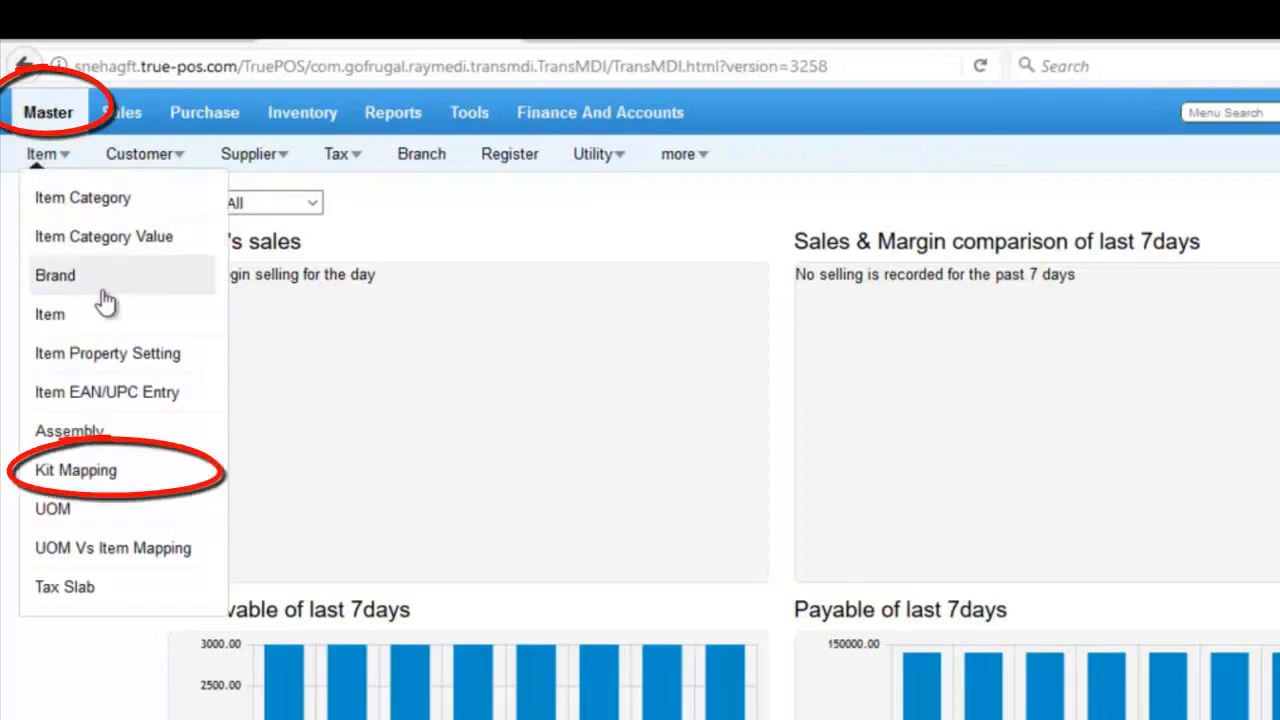
mouse_move(140, 483)
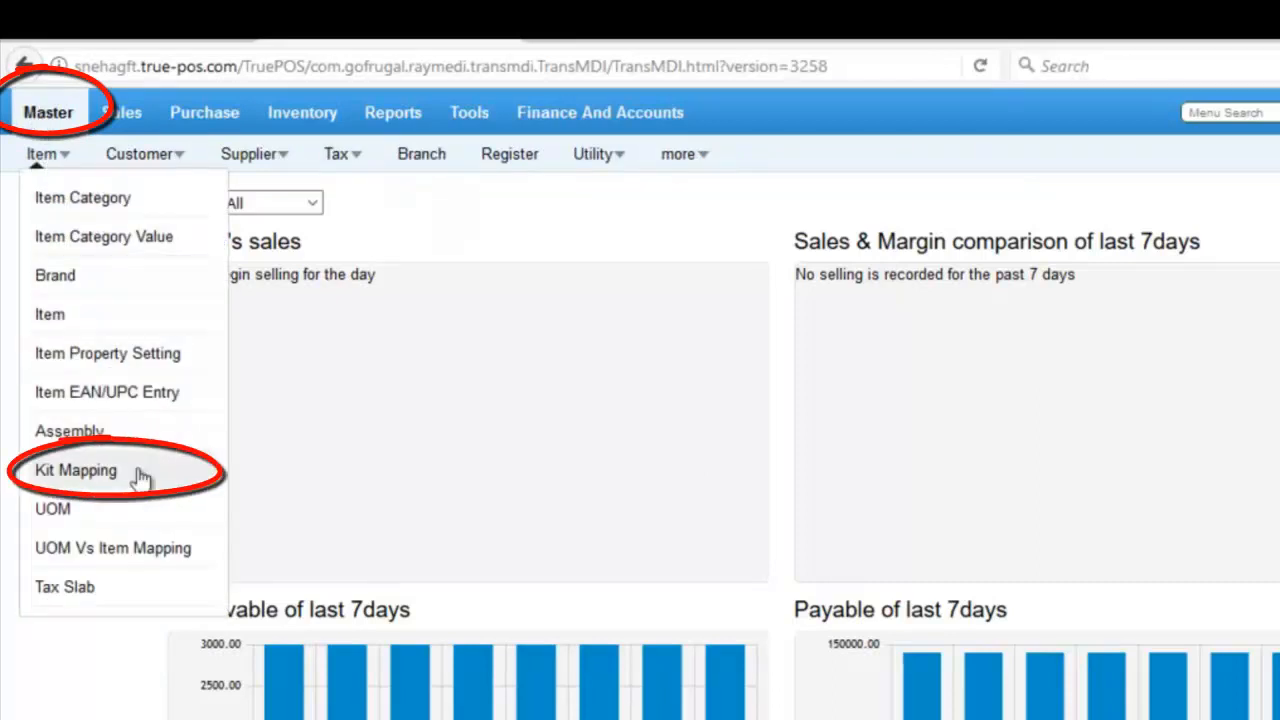
left_click(75, 470)
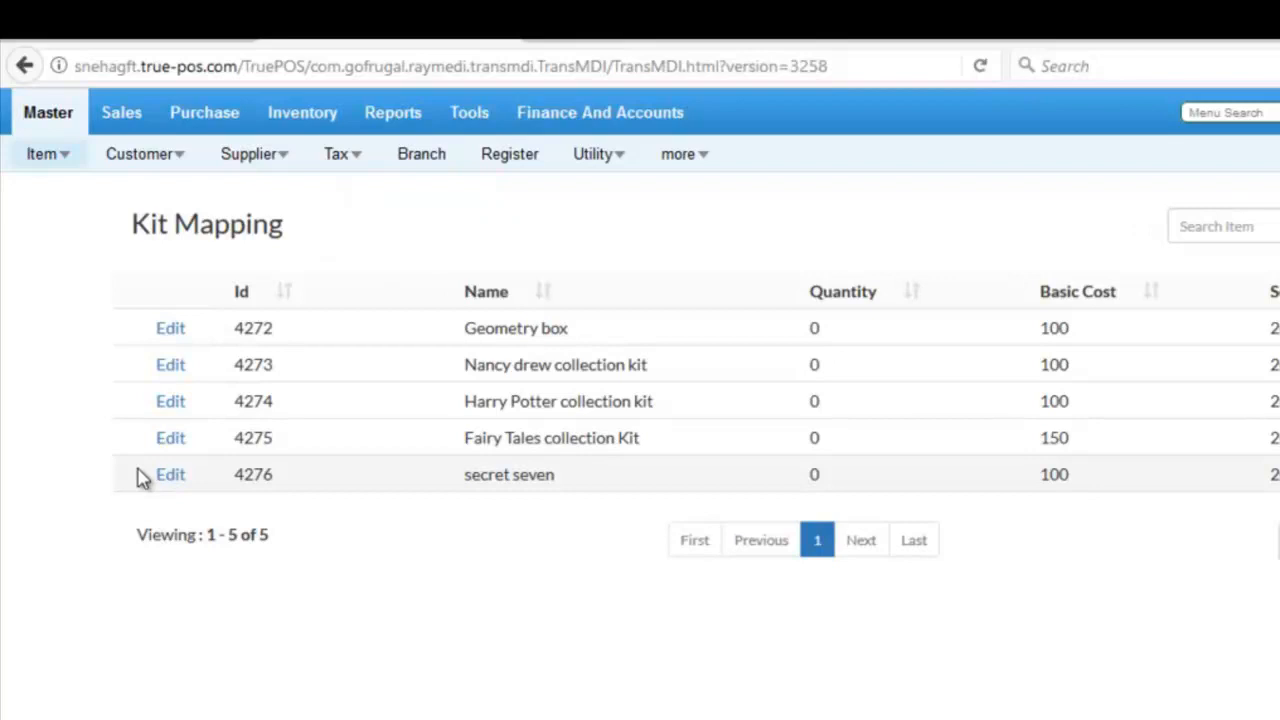
left_click(170, 401)
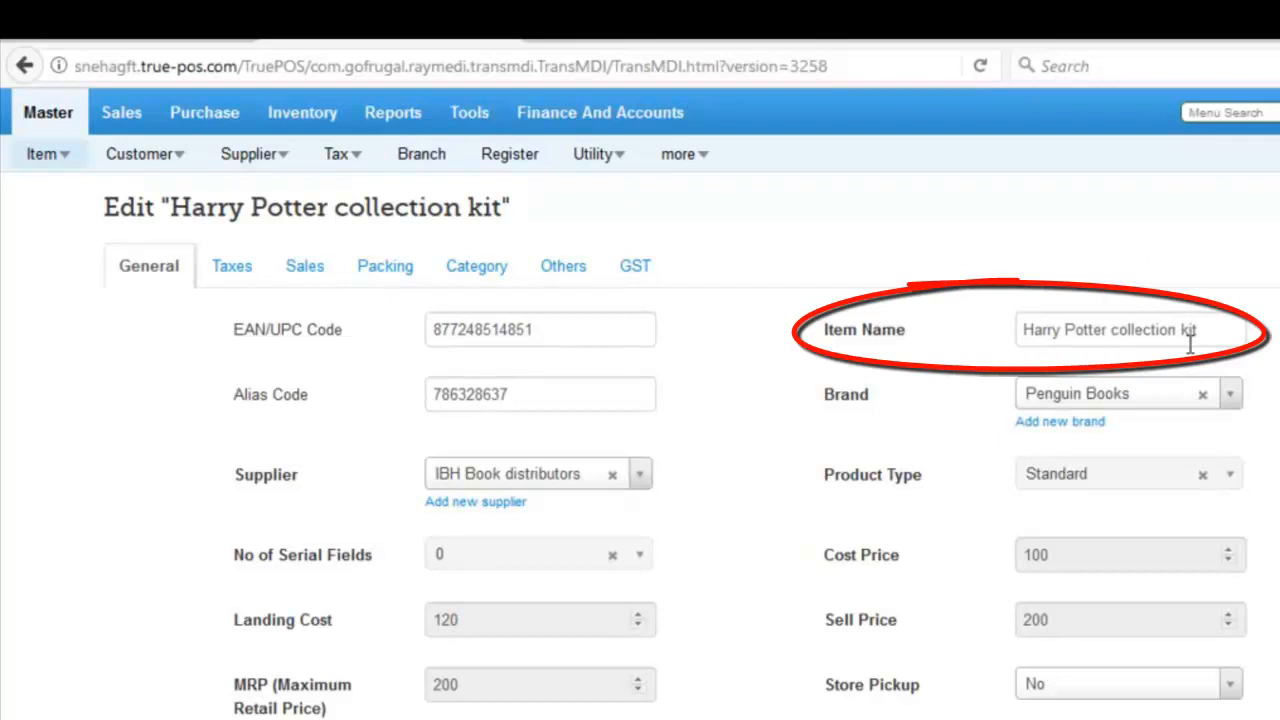
left_click(385, 265)
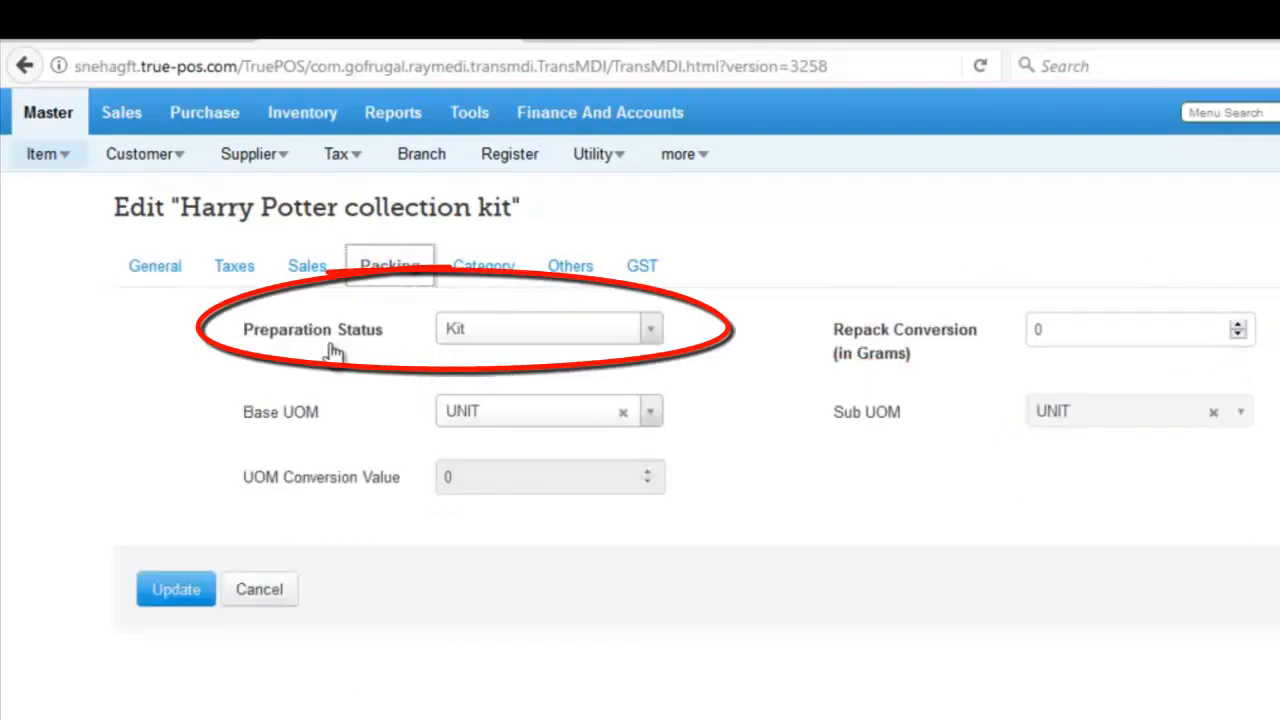
mouse_move(470, 345)
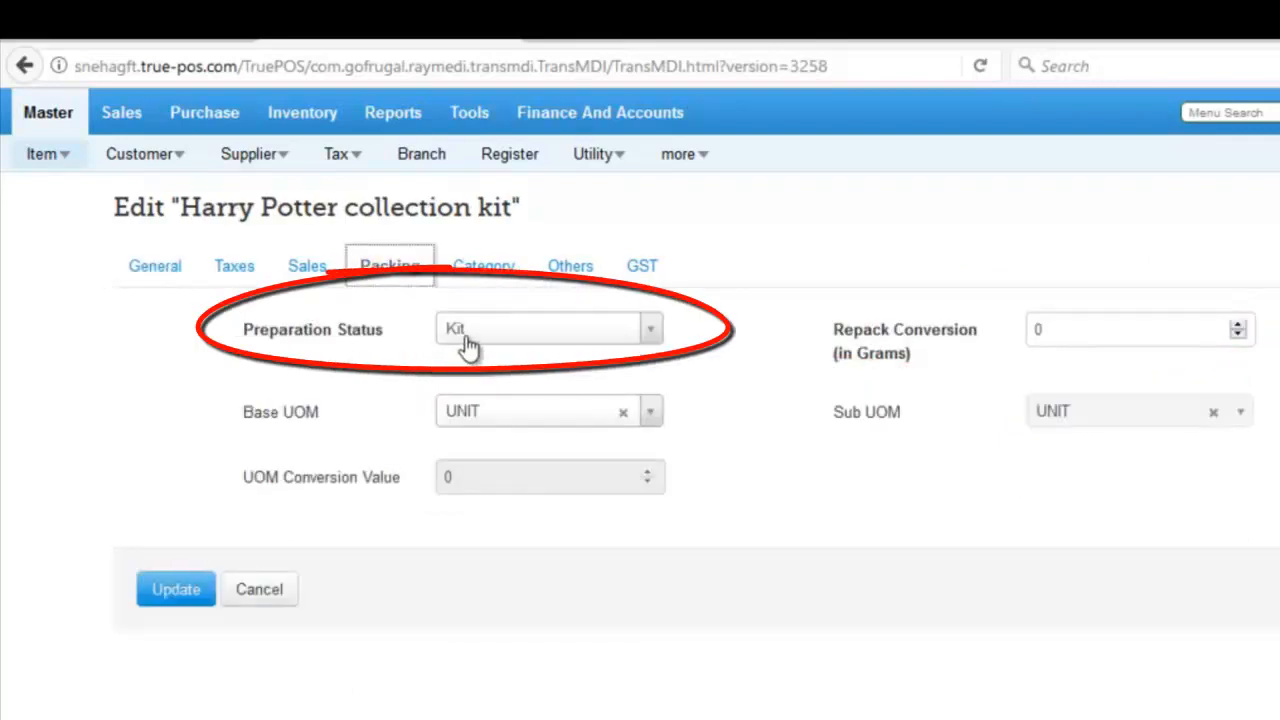
mouse_move(475, 348)
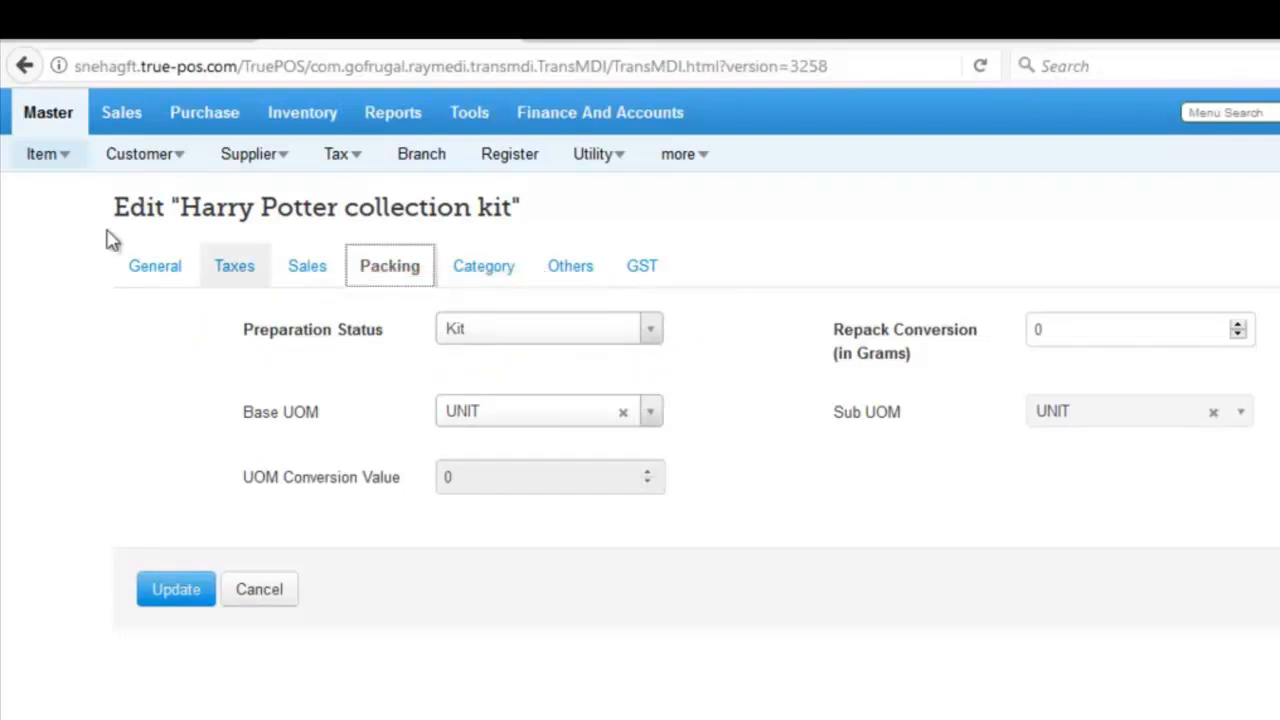
left_click(259, 589)
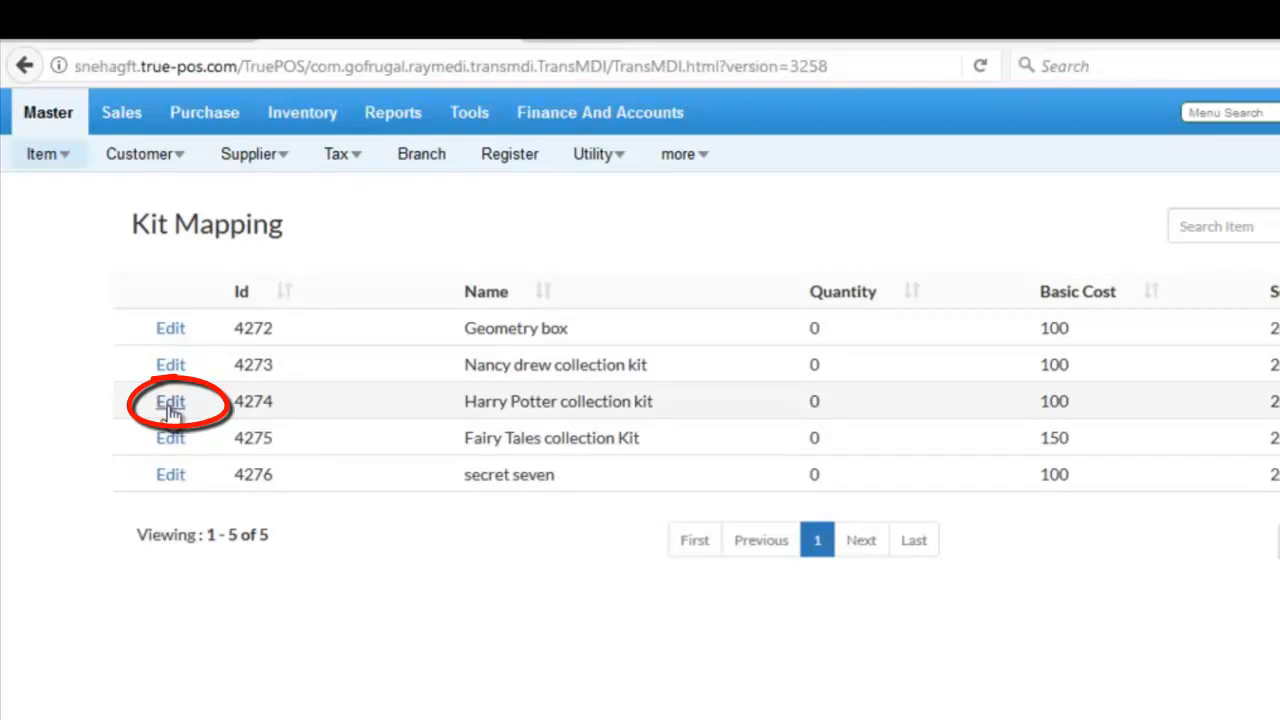
- Edit the Harry Potter collection kit and open the Select Item book picker
left_click(170, 401)
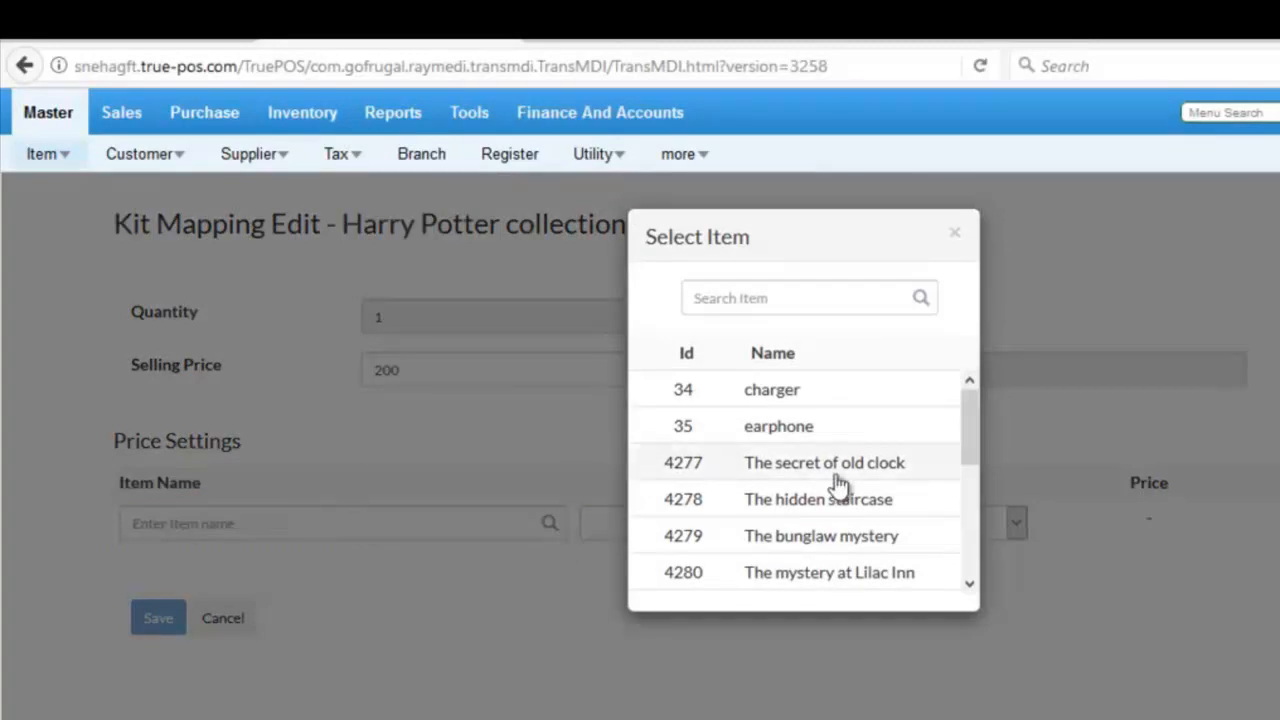
scroll("down", 3)
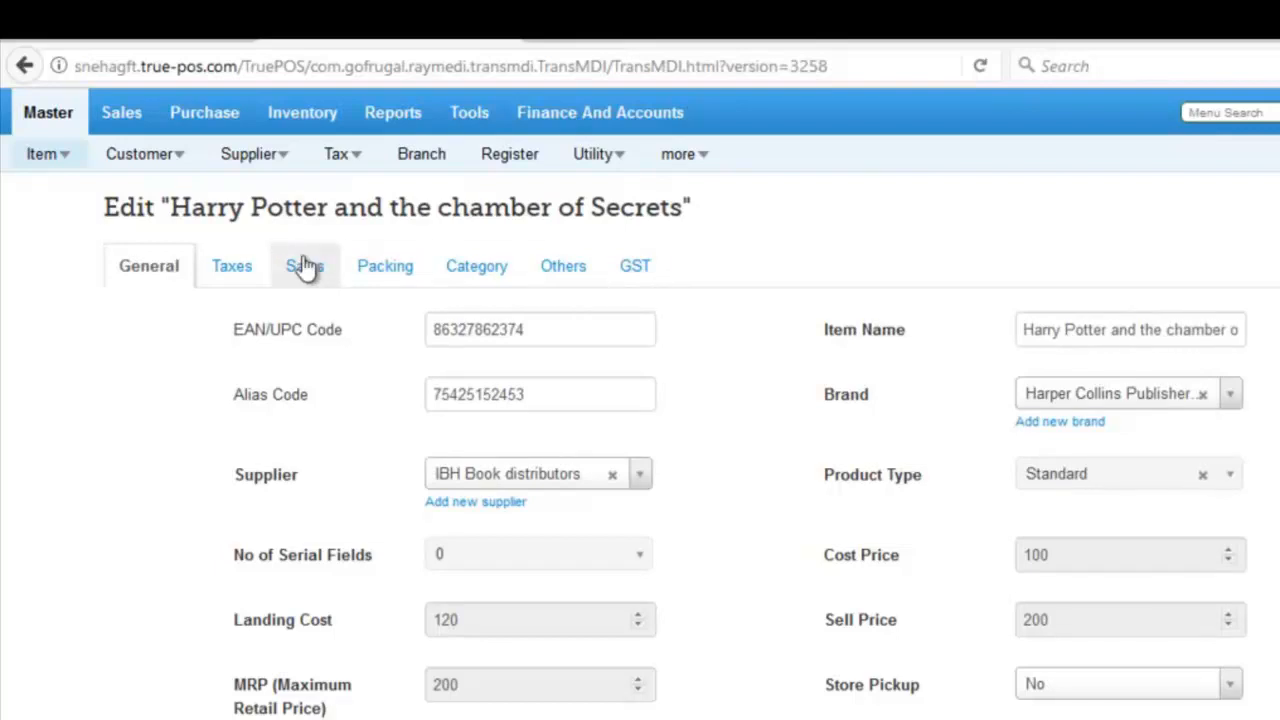
left_click(386, 265)
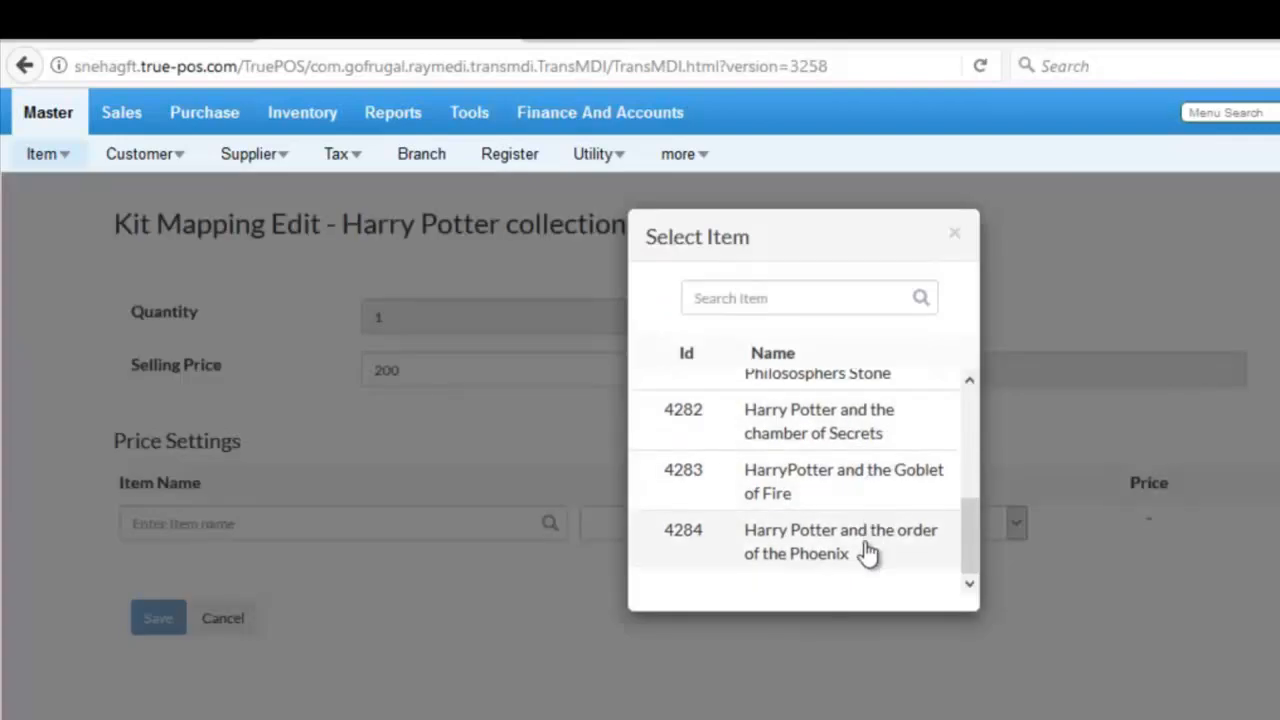
- Add Harry Potter and the Philosophers Stone to the kit with quantity 1
left_click(818, 374)
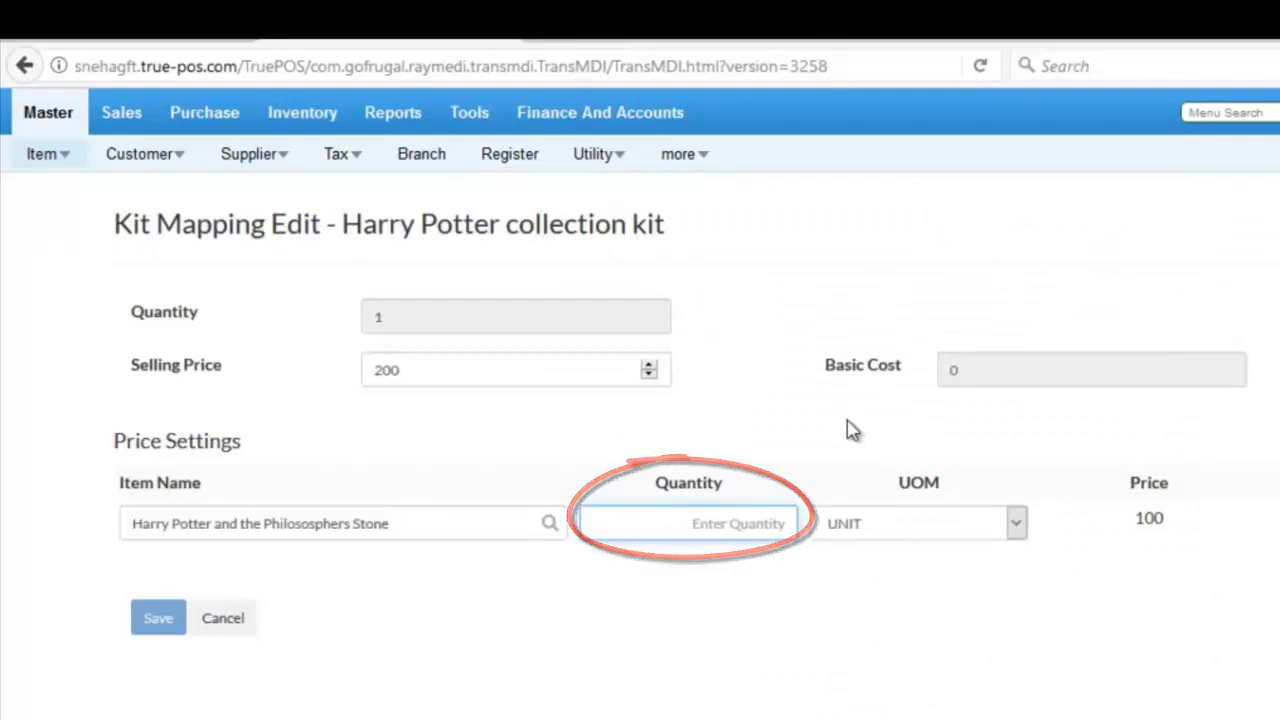
type("1")
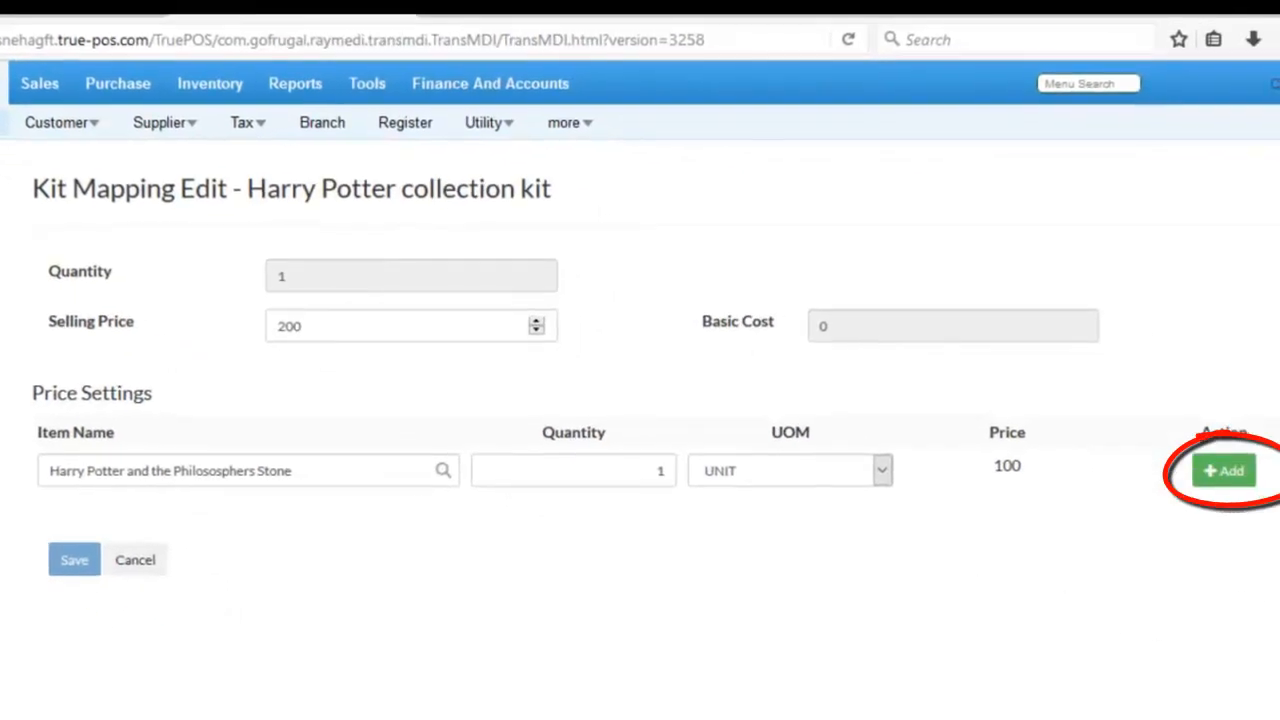
left_click(1226, 472)
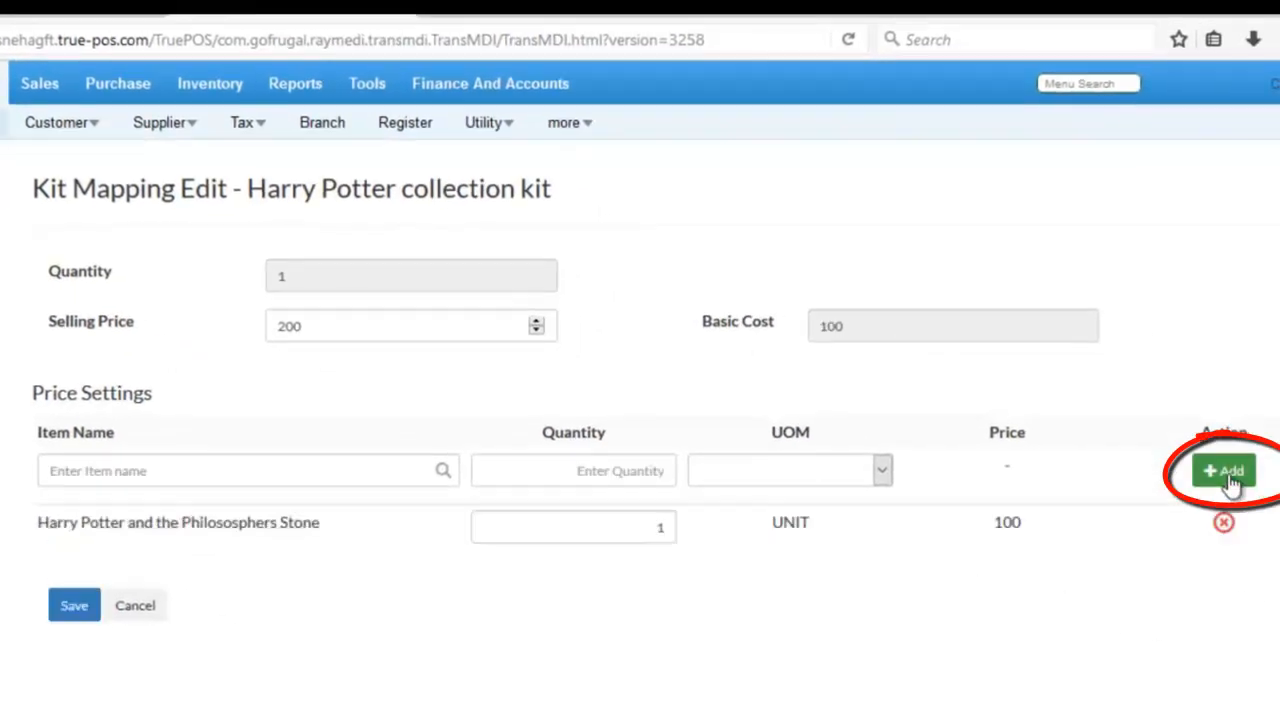
mouse_move(1189, 630)
type("500")
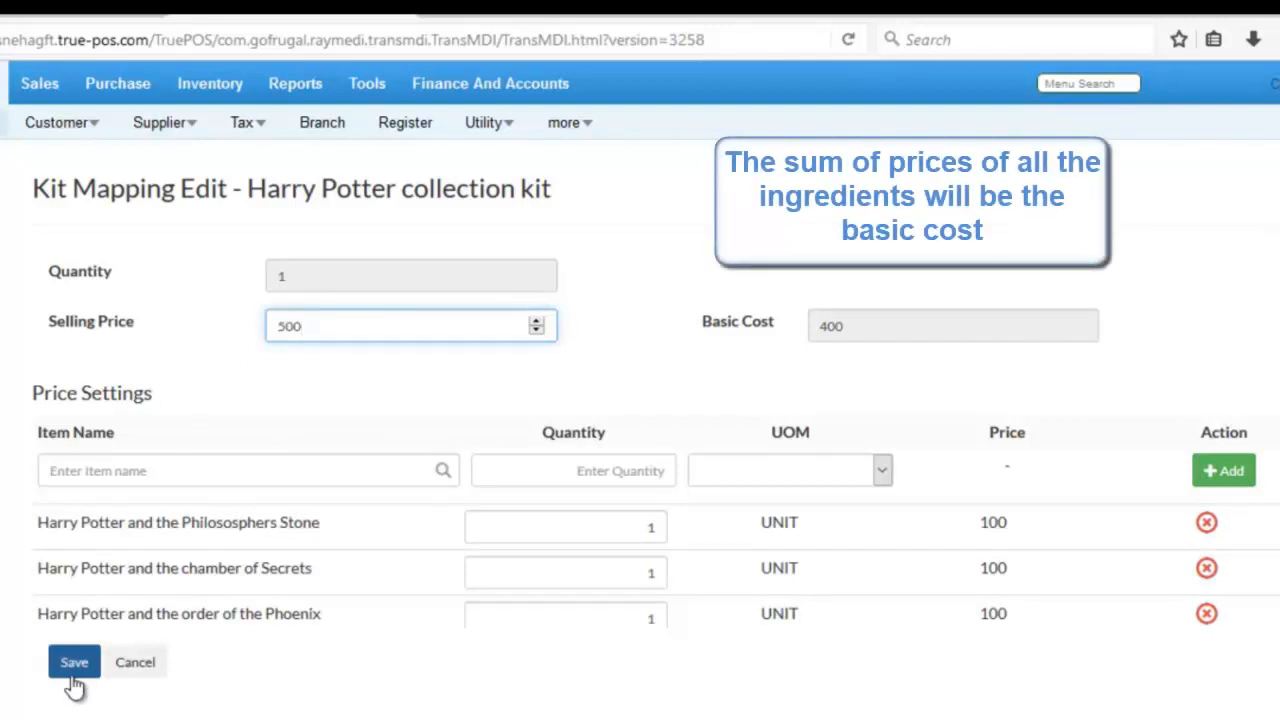
mouse_move(122, 348)
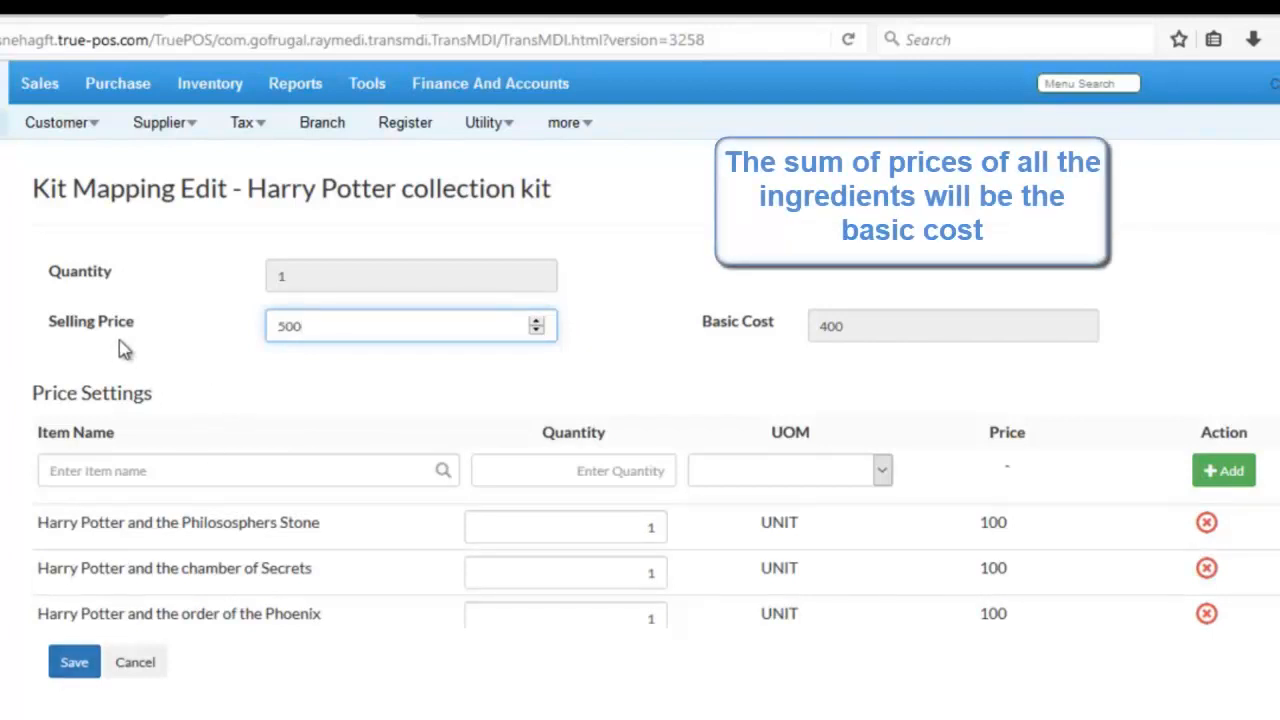
mouse_move(60, 338)
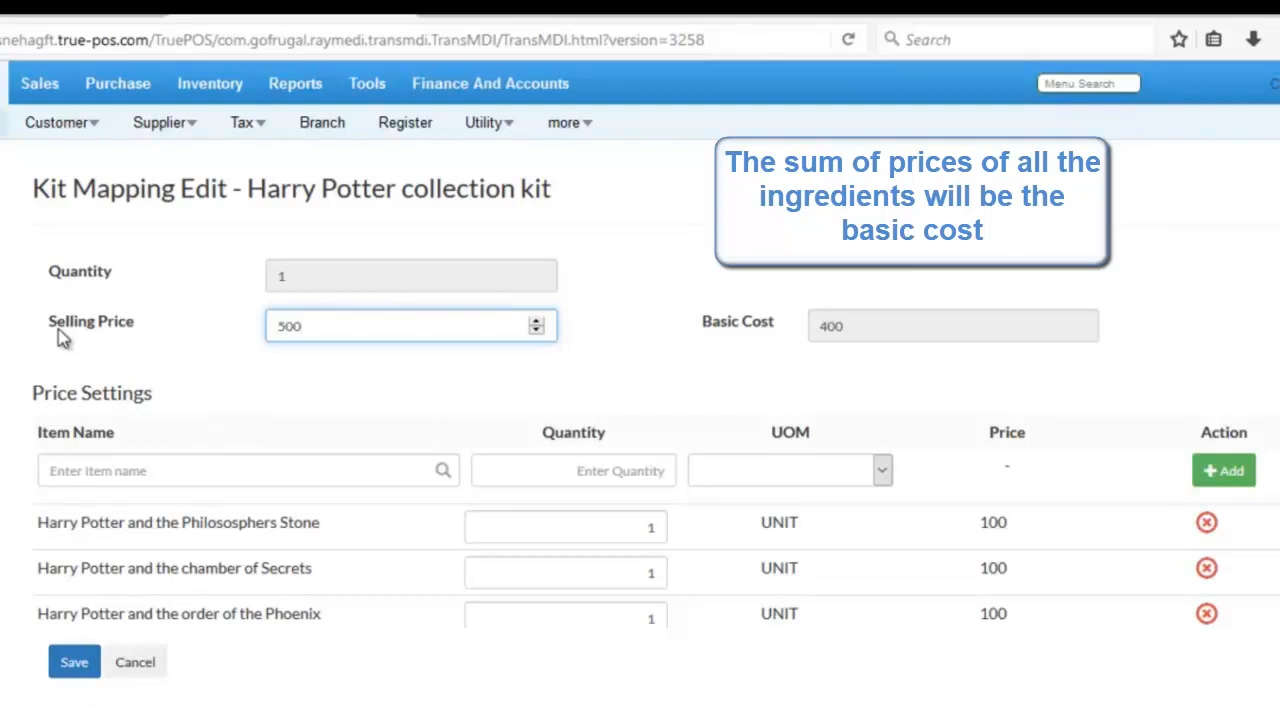
mouse_move(744, 361)
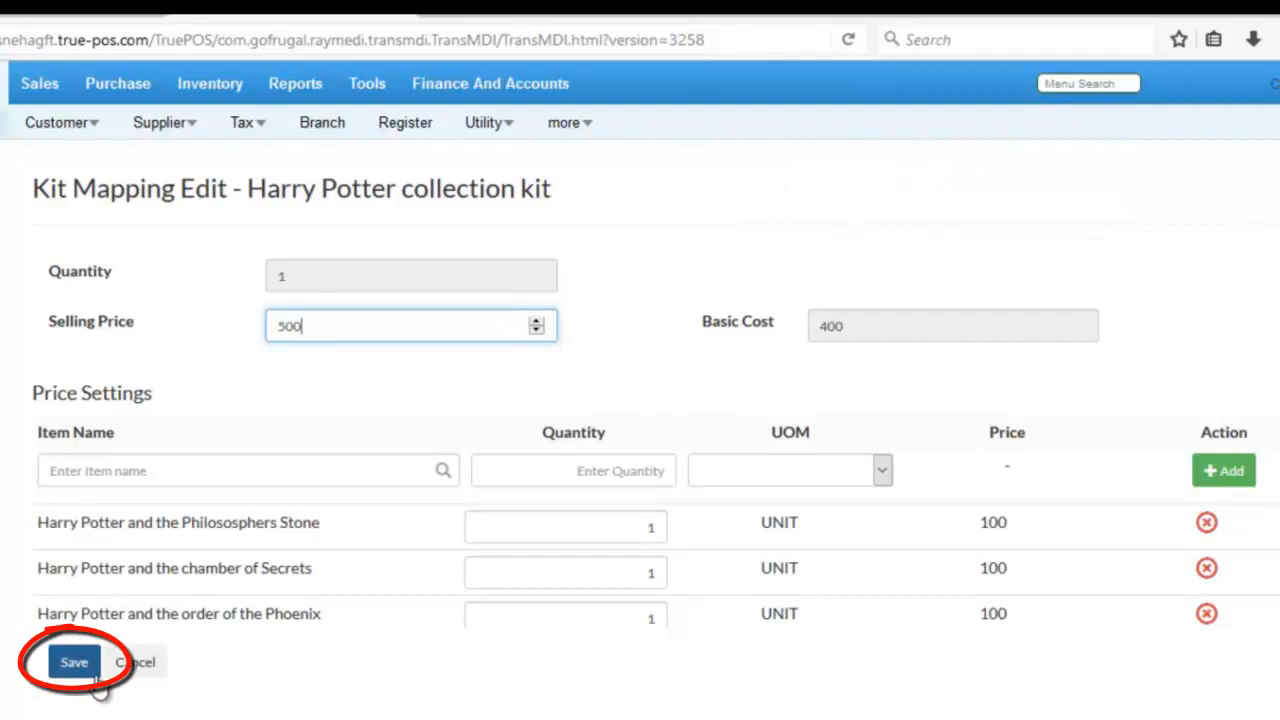
- Save the Harry Potter collection kit mapping with selling price 500
left_click(72, 663)
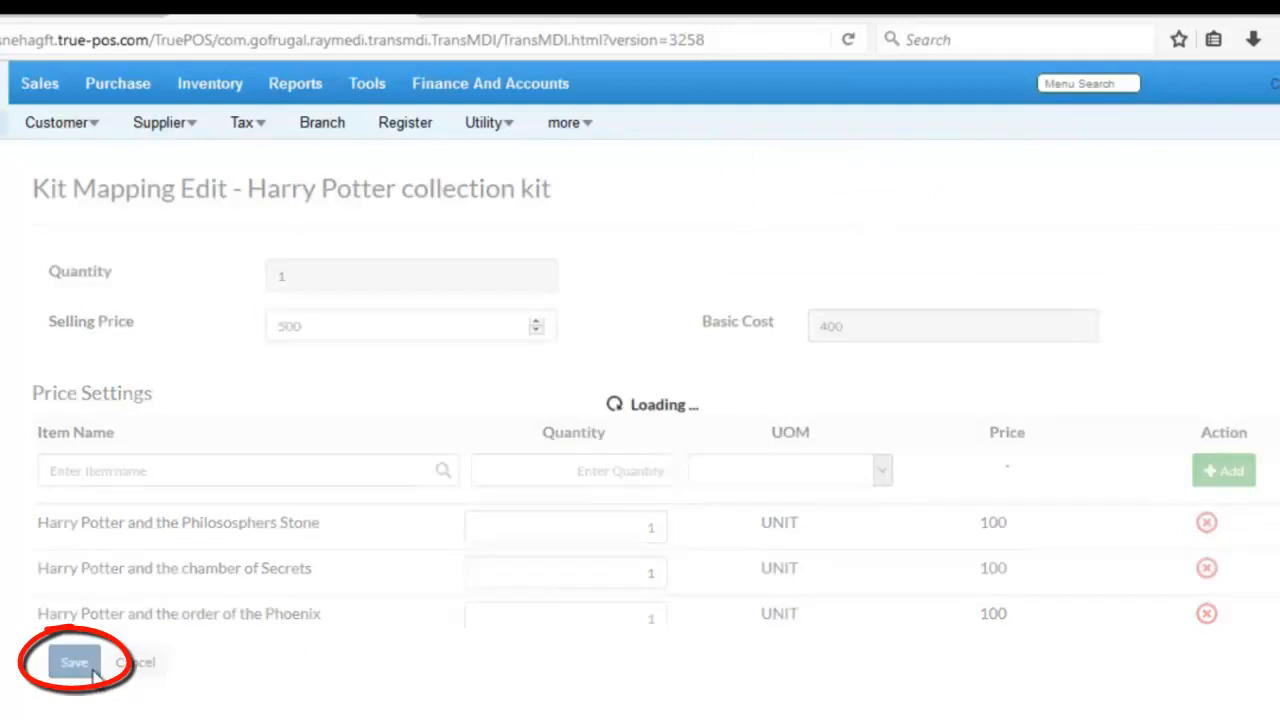
left_click(68, 663)
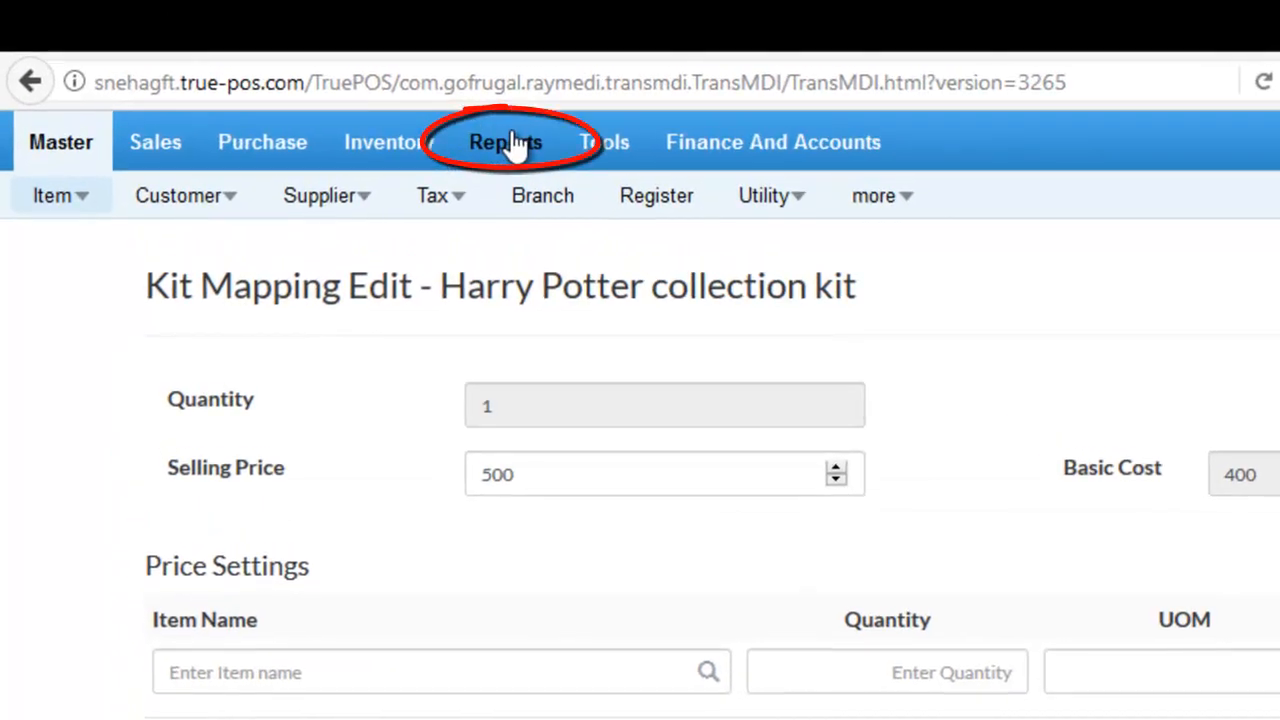
- Open Reports > Masters > Kit Mapping and expand the Harry Potter collection kit
left_click(506, 142)
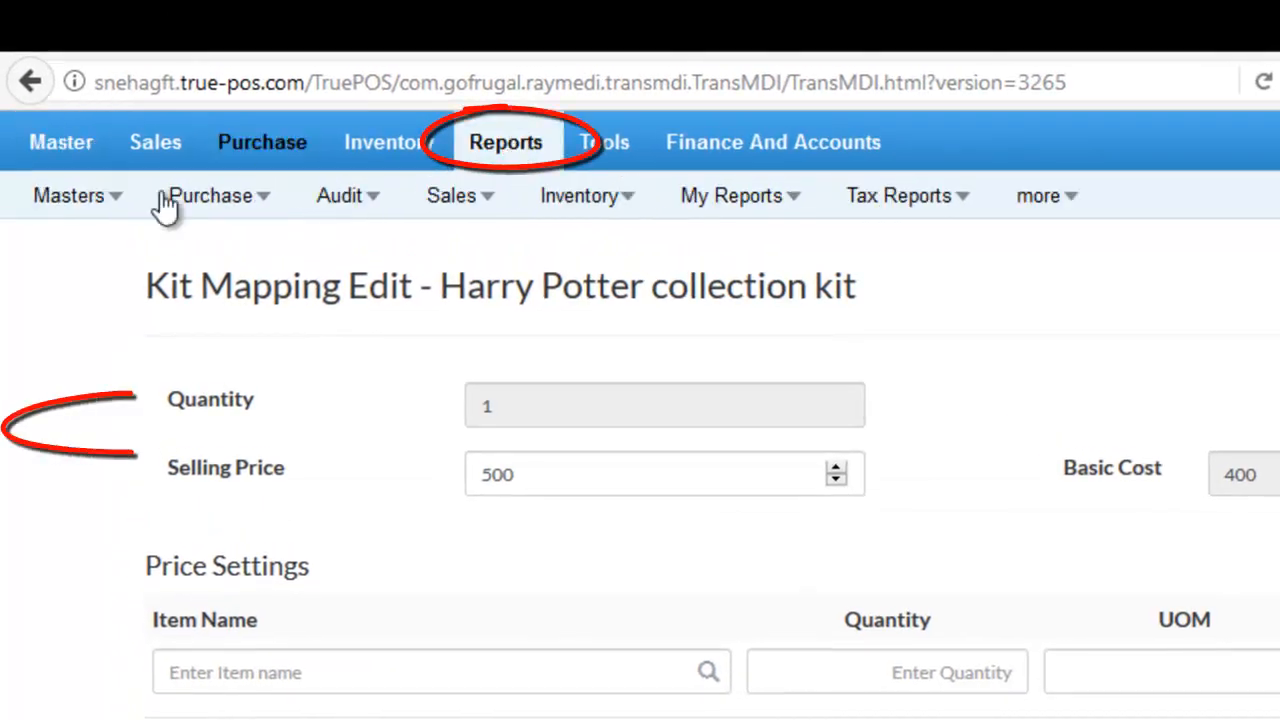
left_click(69, 195)
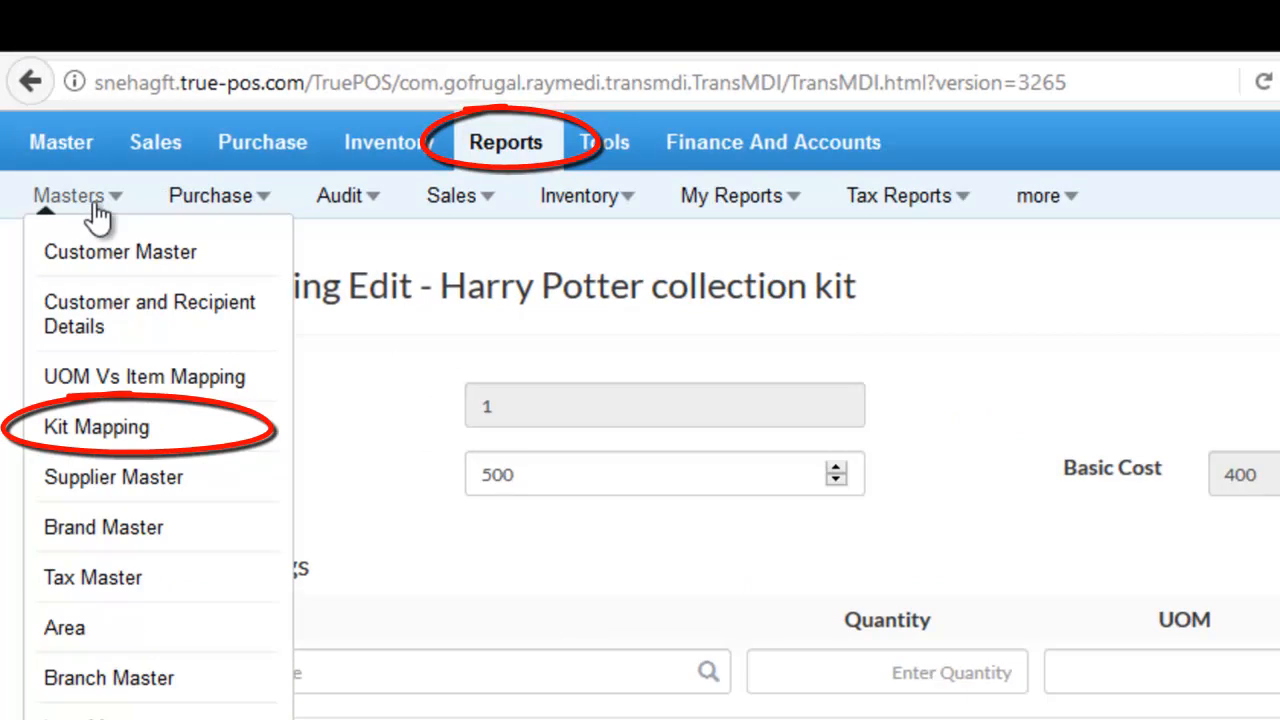
mouse_move(205, 432)
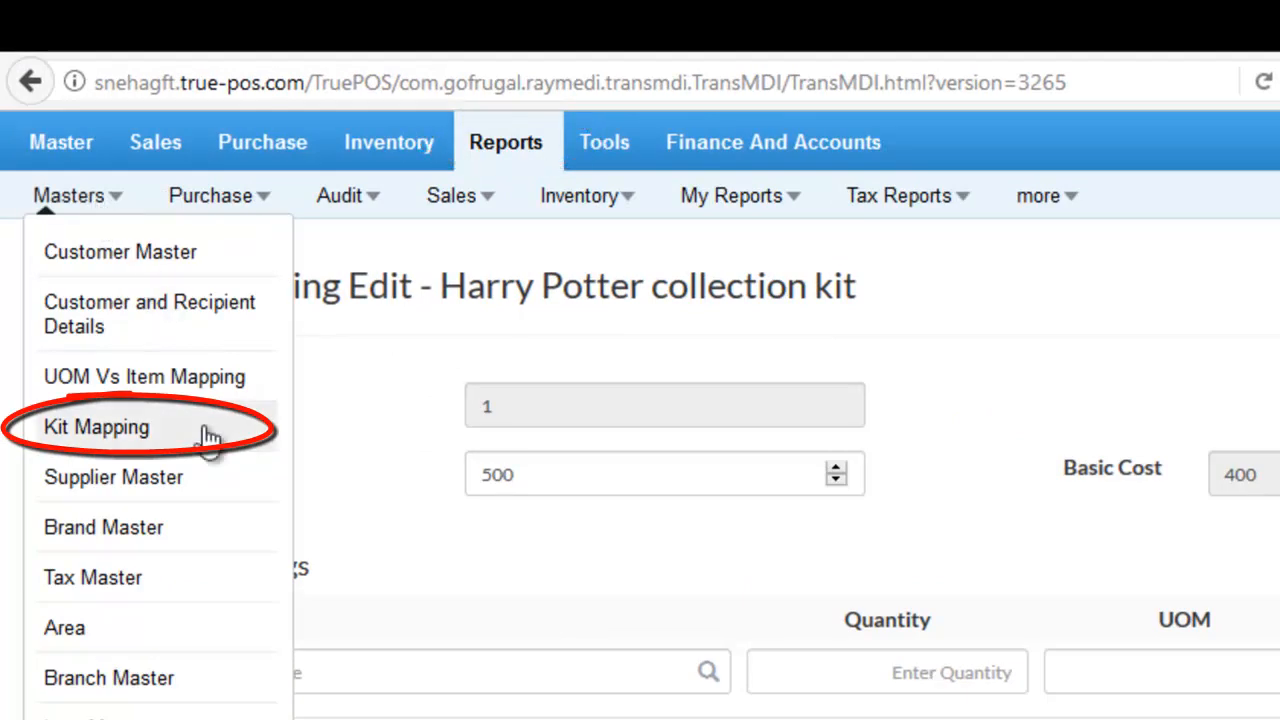
left_click(95, 427)
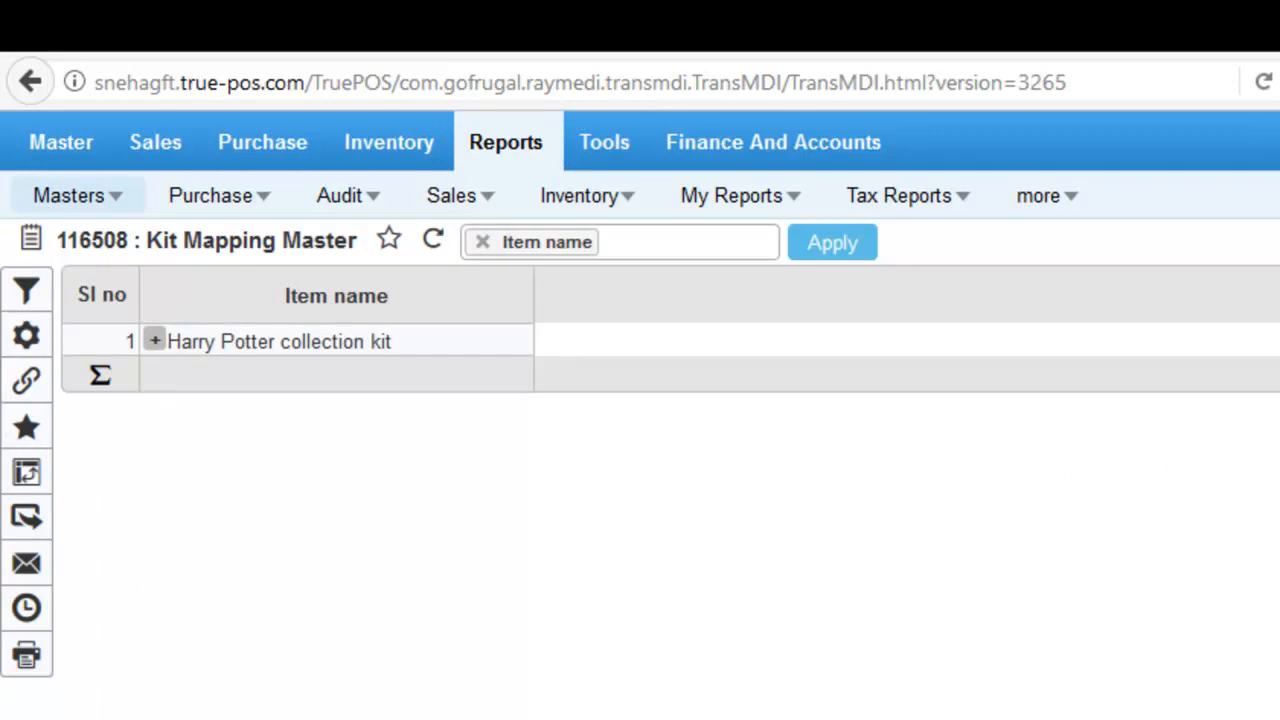
left_click(155, 341)
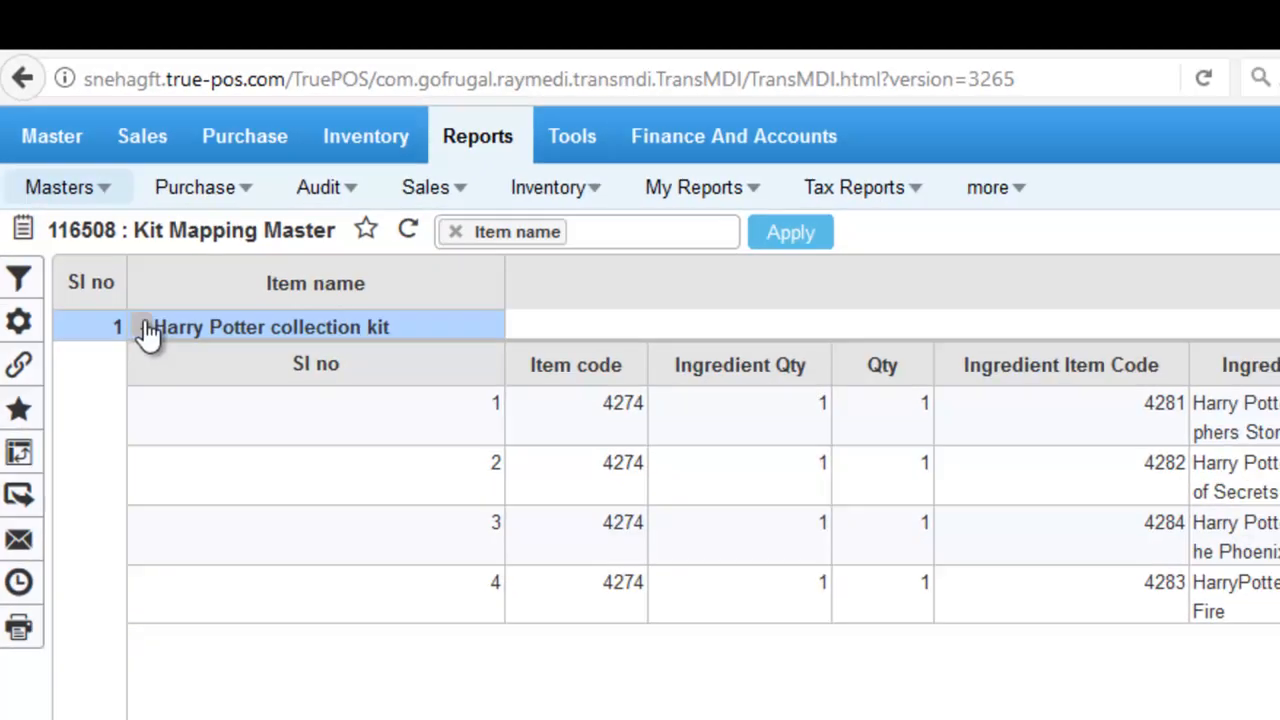